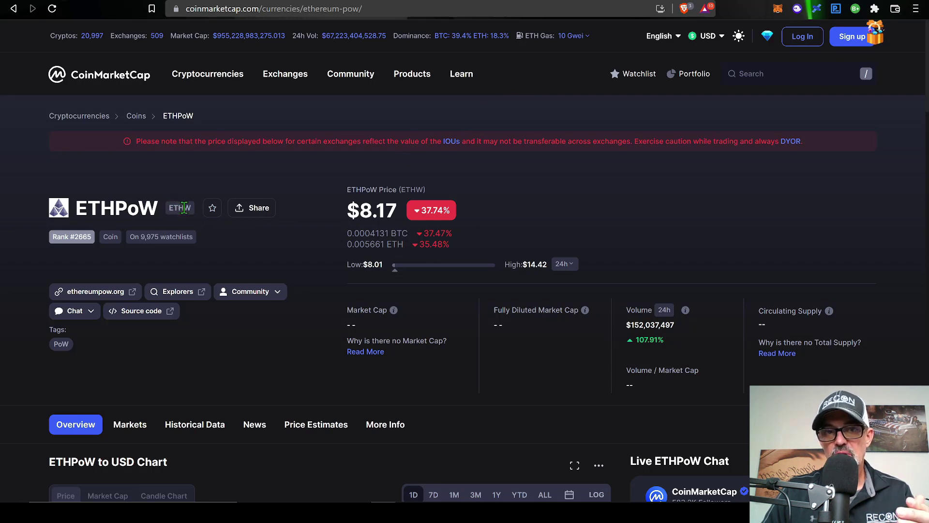
mouse_move(348, 211)
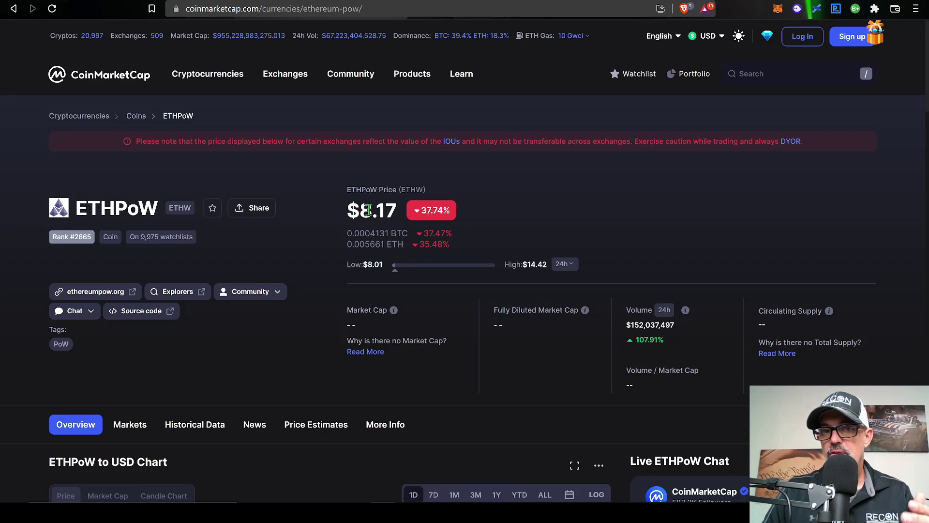
mouse_move(529, 206)
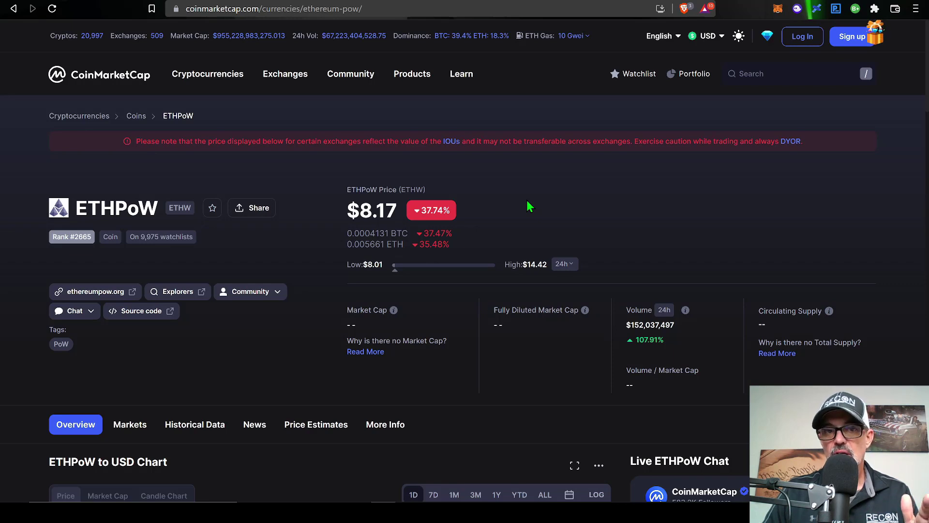
mouse_move(495, 235)
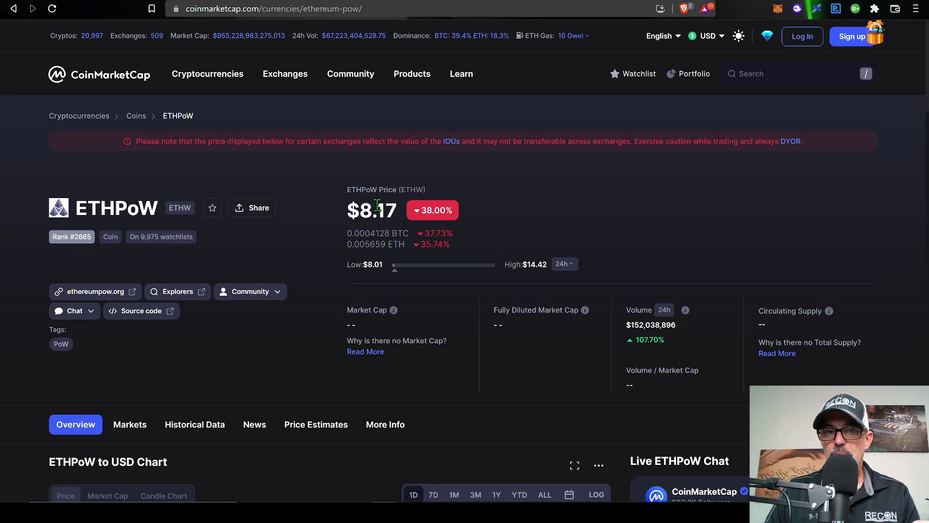
mouse_move(483, 216)
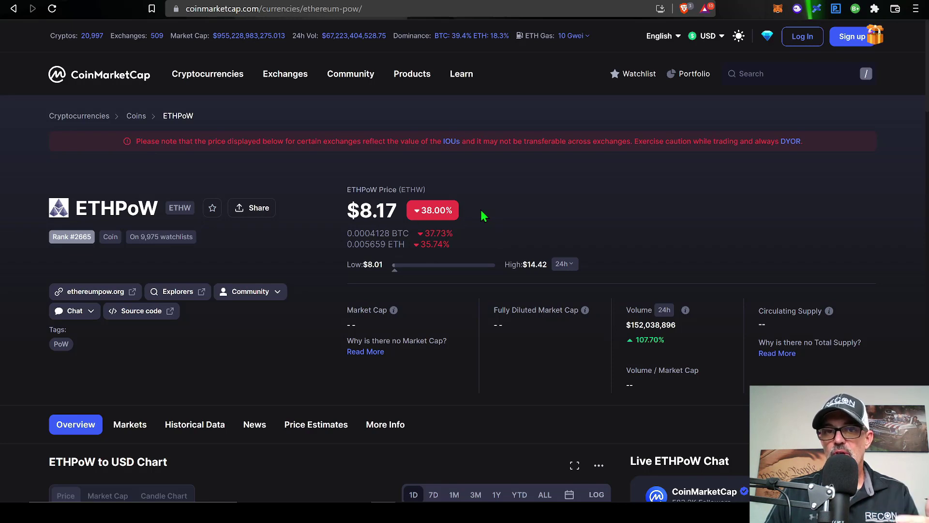
mouse_move(563, 217)
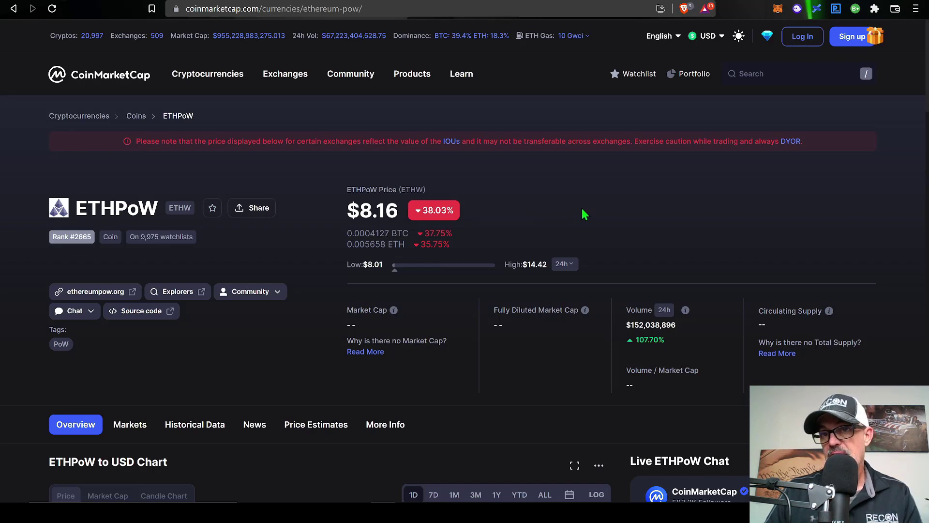
mouse_move(631, 193)
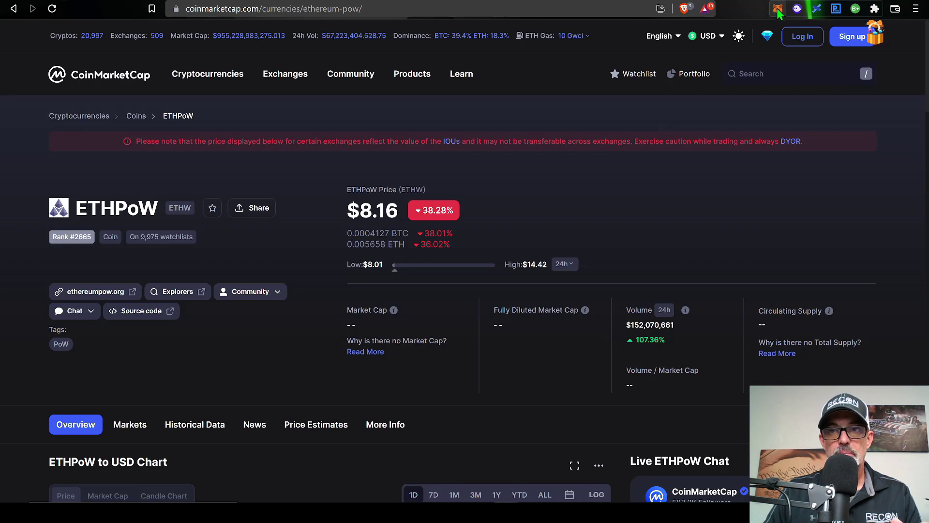
- Open MetaMask on Account 3 (0.1461 ETH) and bring up the account list
left_click(778, 9)
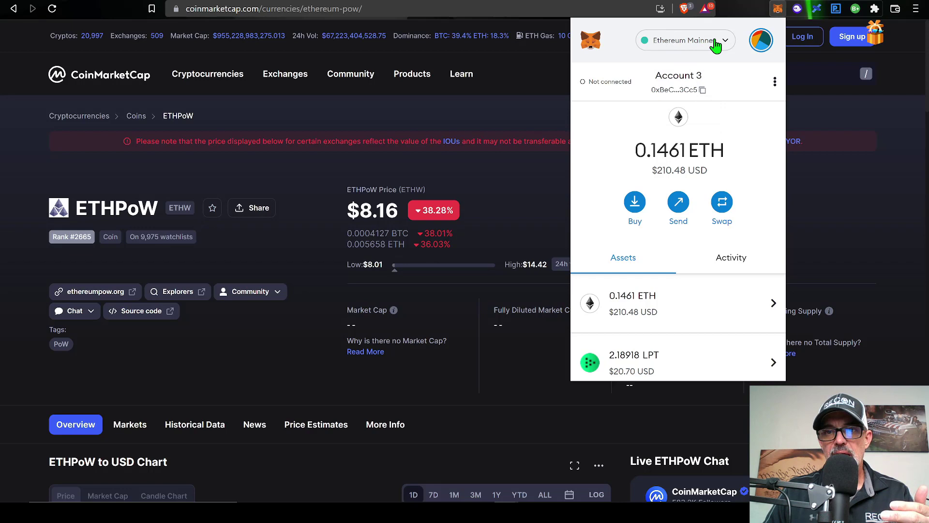
mouse_move(702, 135)
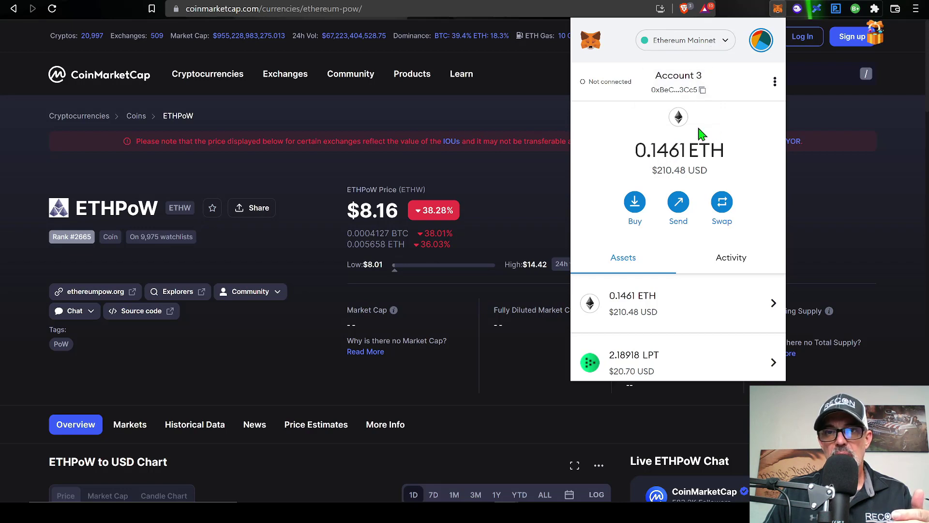
mouse_move(652, 174)
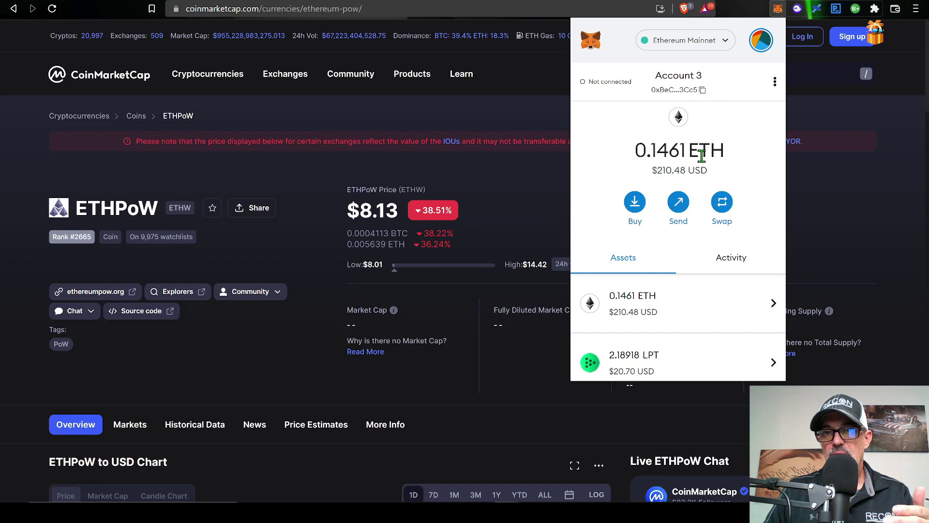
mouse_move(692, 172)
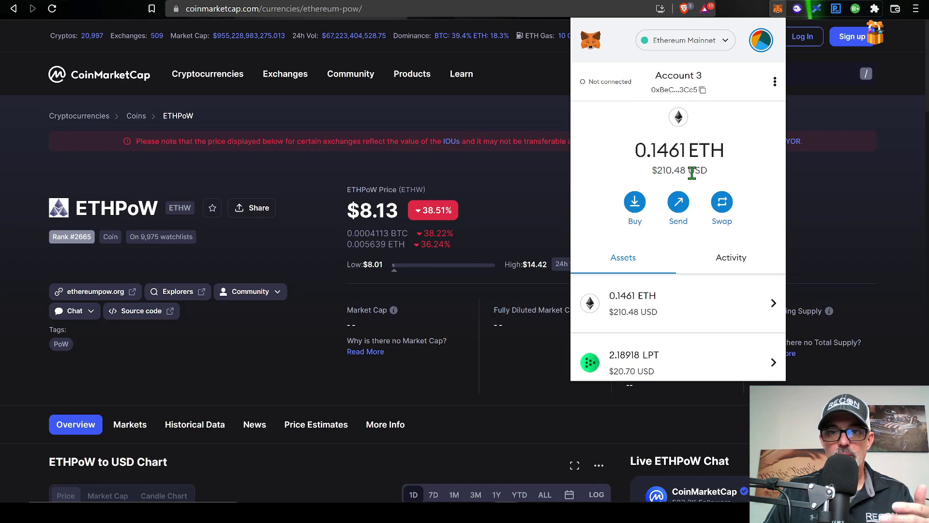
left_click(761, 40)
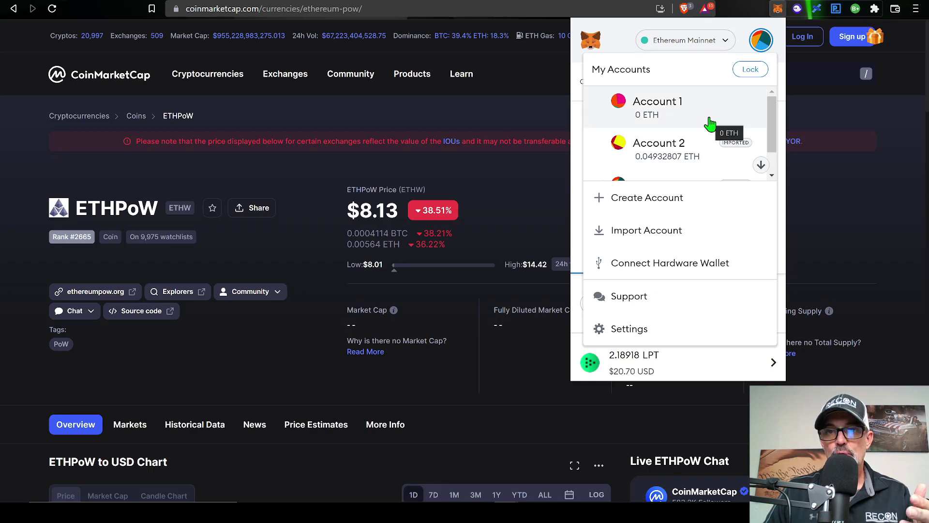
mouse_move(683, 154)
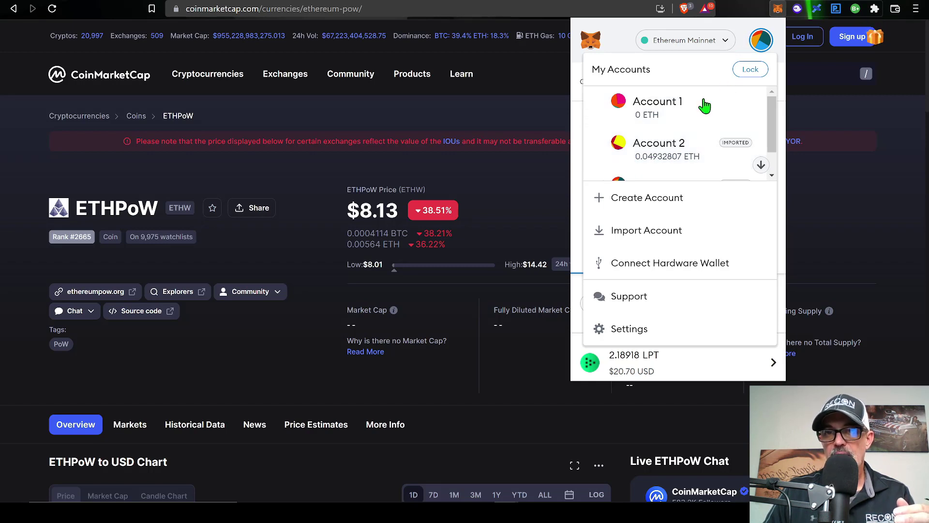
mouse_move(744, 47)
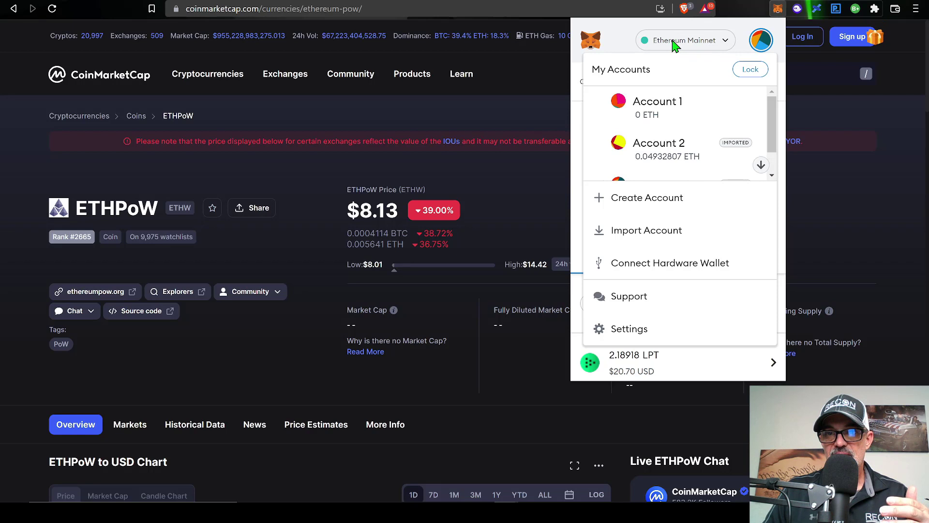
- Open the manual add-network form from the Ethereum Mainnet network dropdown
left_click(684, 40)
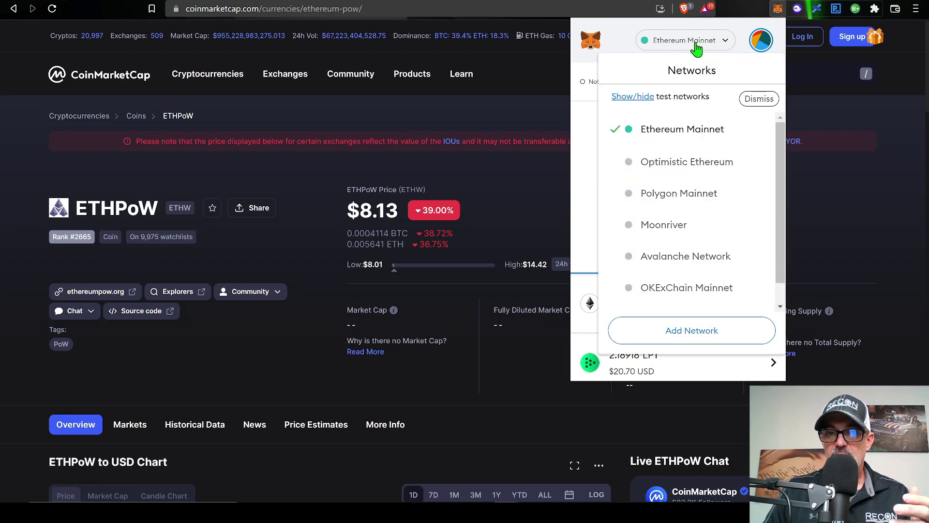
mouse_move(708, 335)
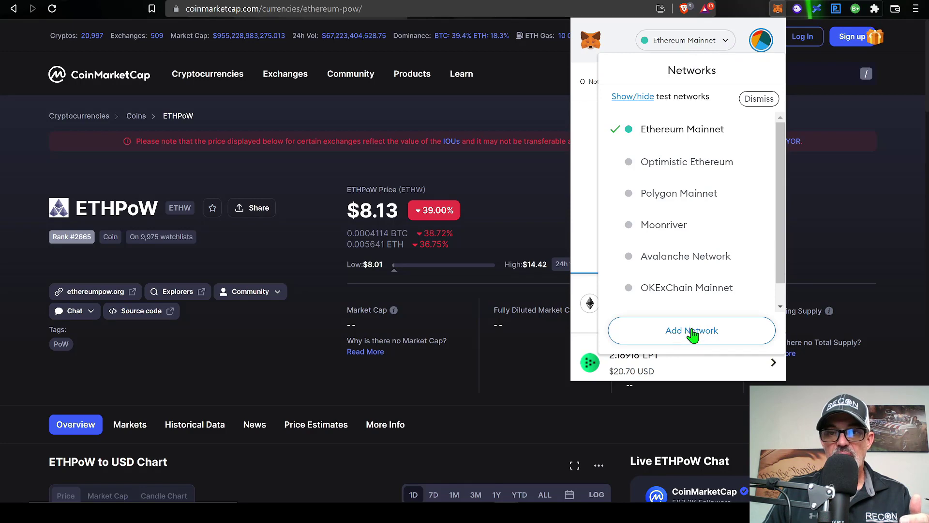
left_click(691, 330)
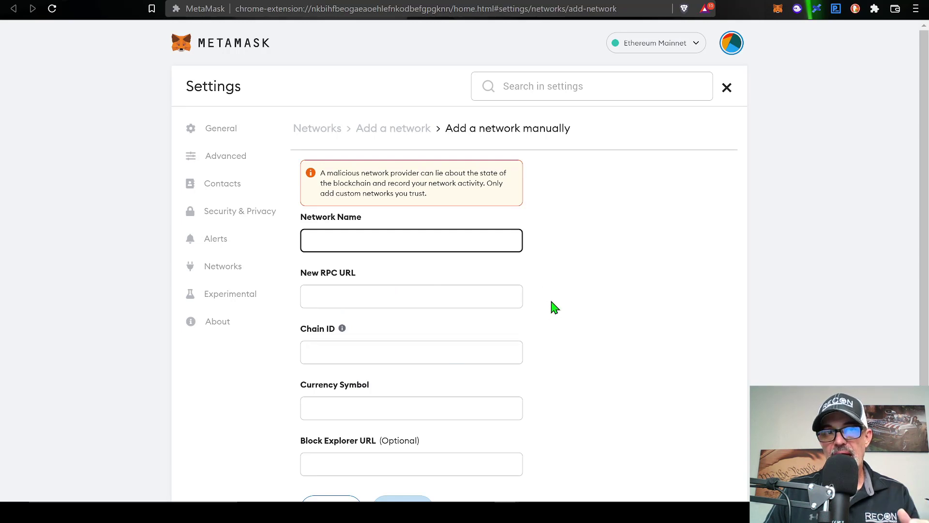
- Review the empty manual network form, then return to CoinMarketCap's ETHPoW page
left_click(411, 240)
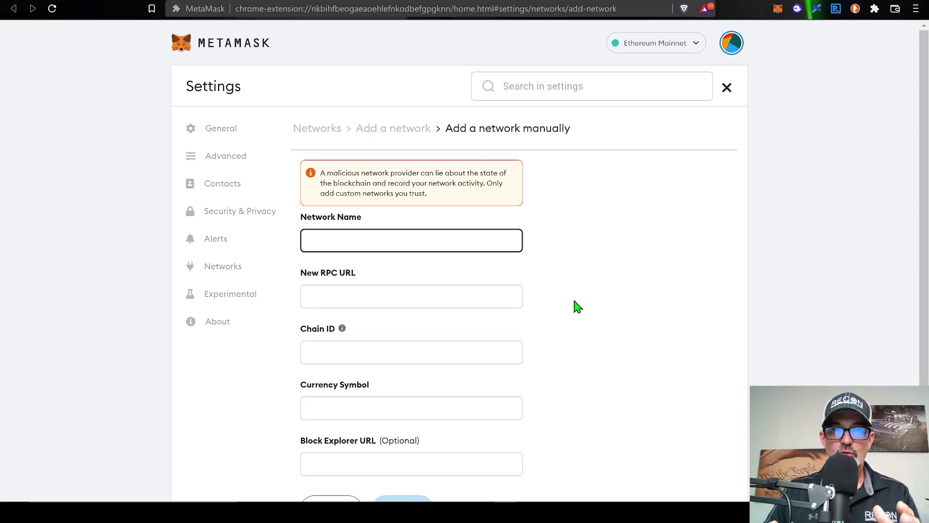
mouse_move(572, 303)
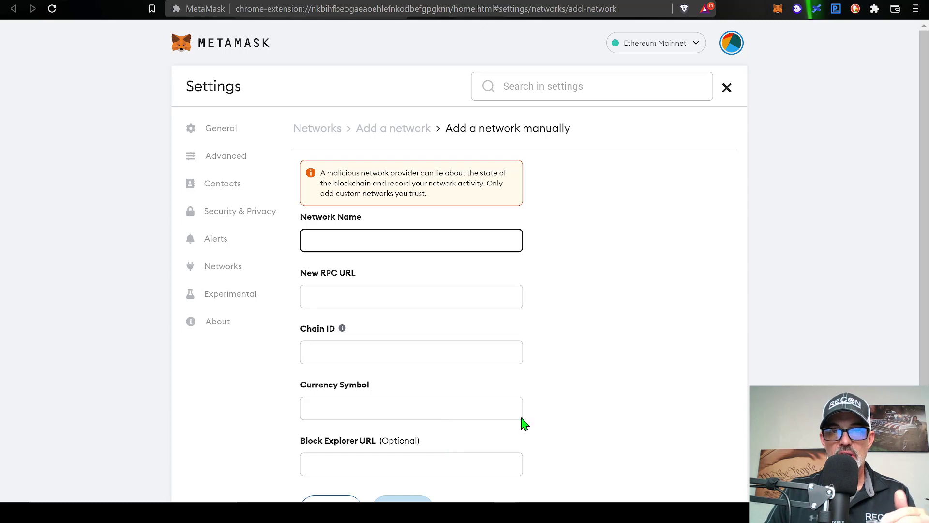
left_click(412, 240)
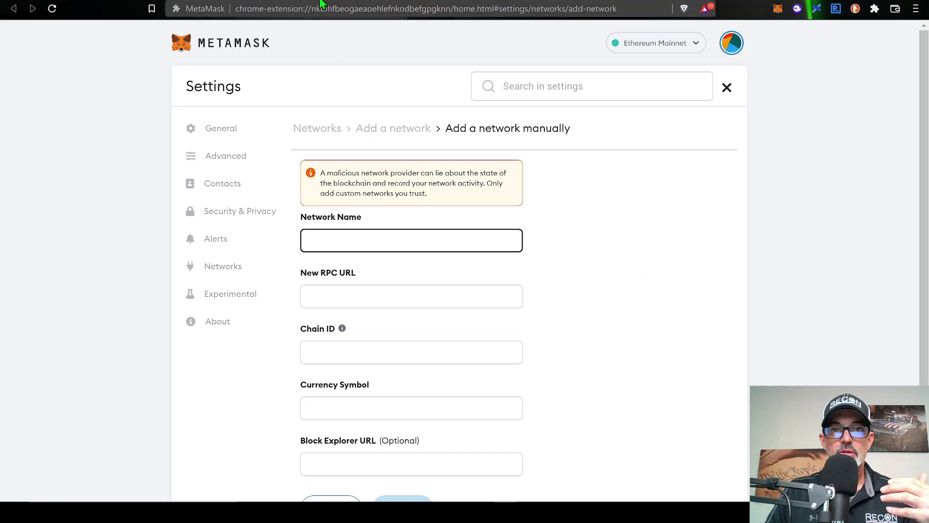
mouse_move(365, 59)
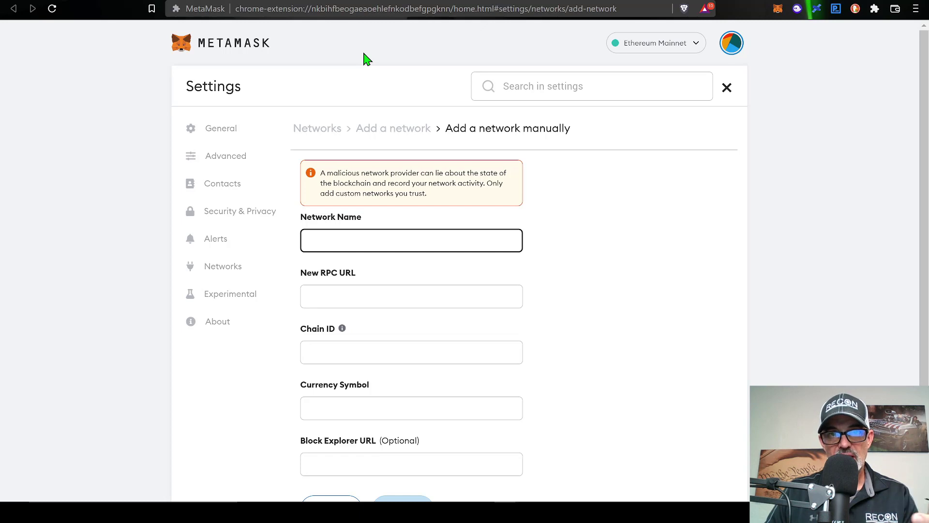
left_click(412, 240)
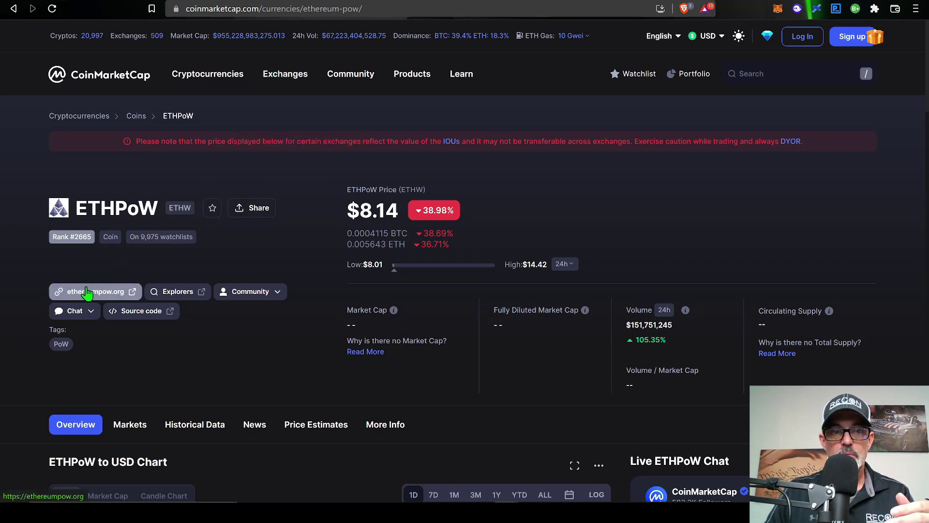
- Follow ethereumpow.org to the ETHW Mainnet Launched Medium article and scroll through it
left_click(92, 291)
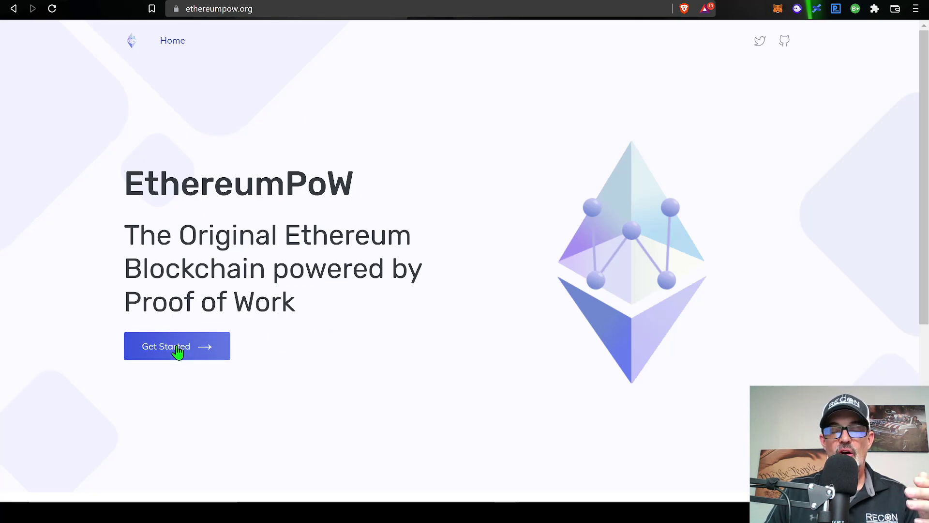
left_click(177, 346)
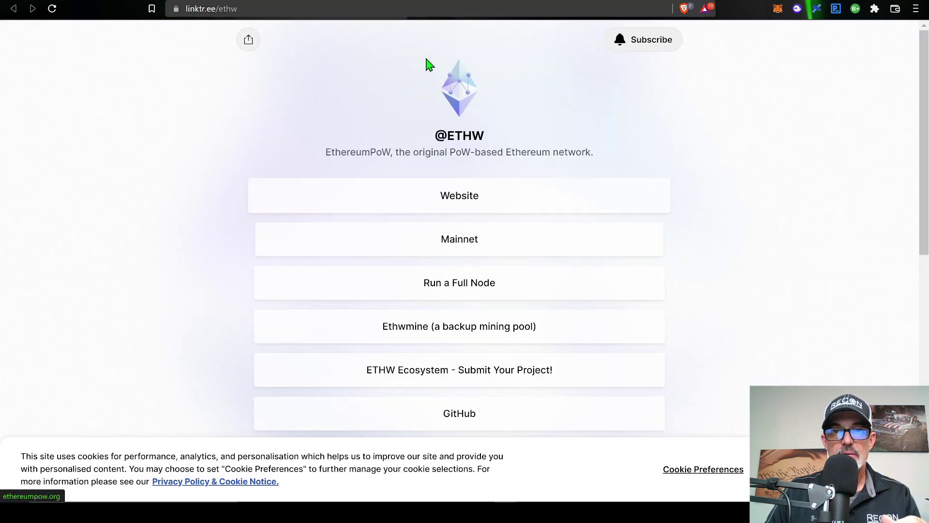
left_click(459, 238)
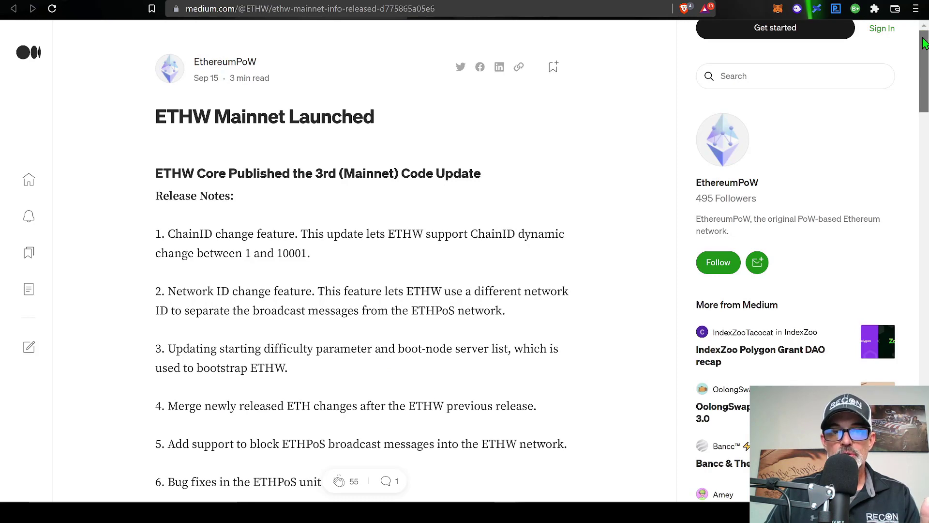
scroll("down", 3)
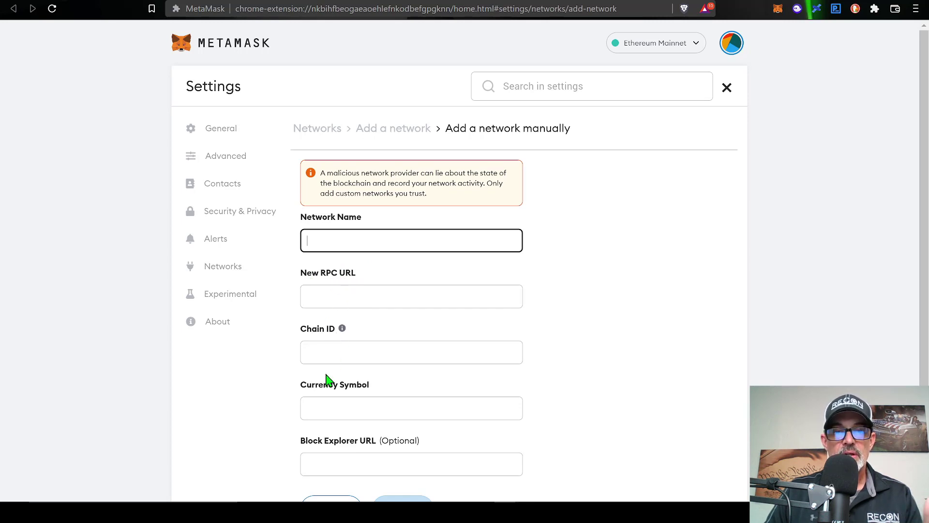
- Enter ETHW-mainnet, its RPC URL, chain ID 10001, symbol ETHW and the ethwscan explorer
left_click(410, 408)
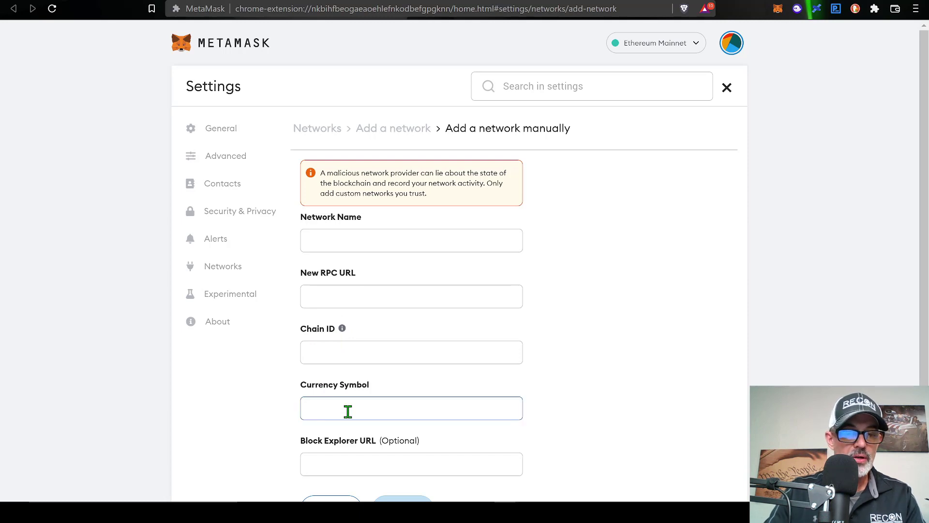
type("ETHW")
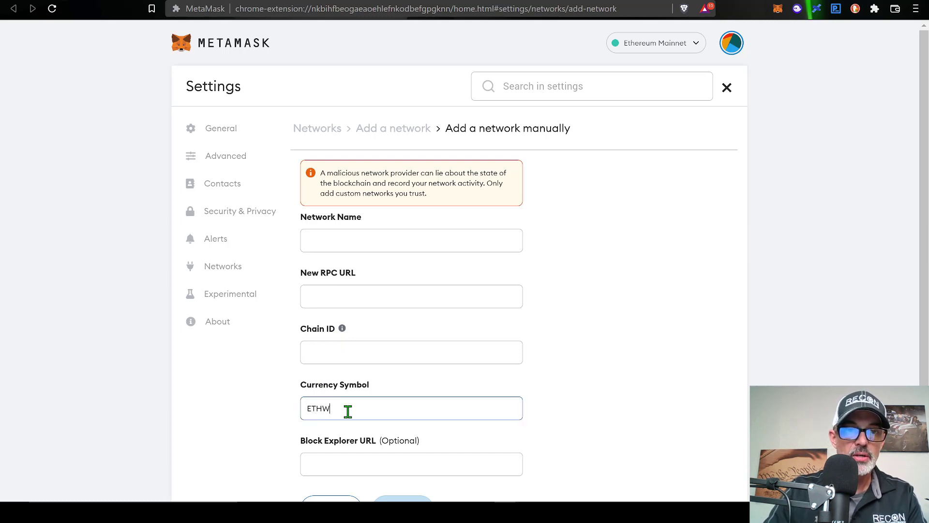
mouse_move(362, 453)
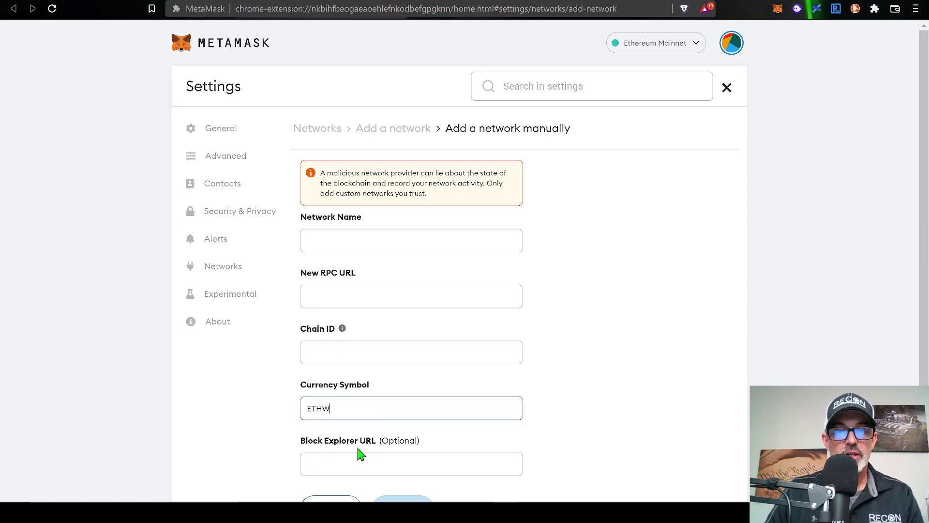
mouse_move(521, 334)
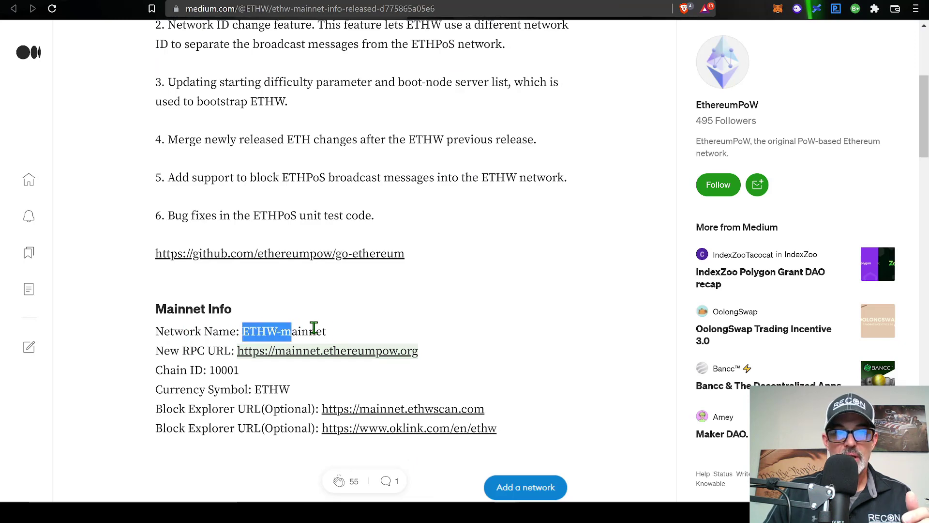
right_click(284, 331)
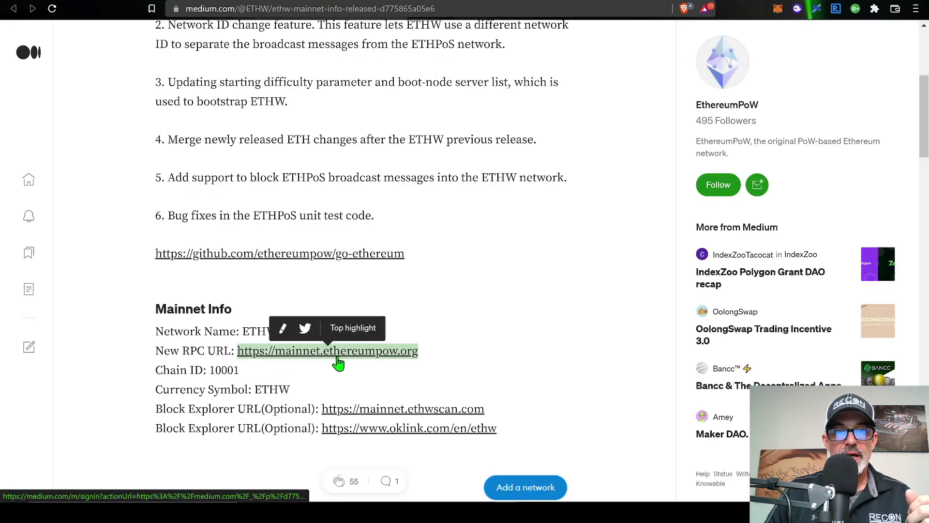
right_click(327, 351)
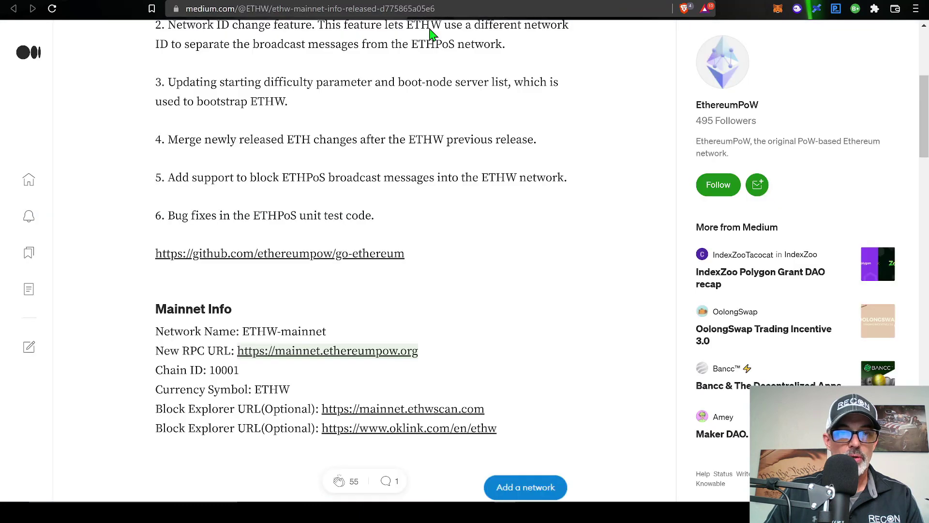
double_click(228, 370)
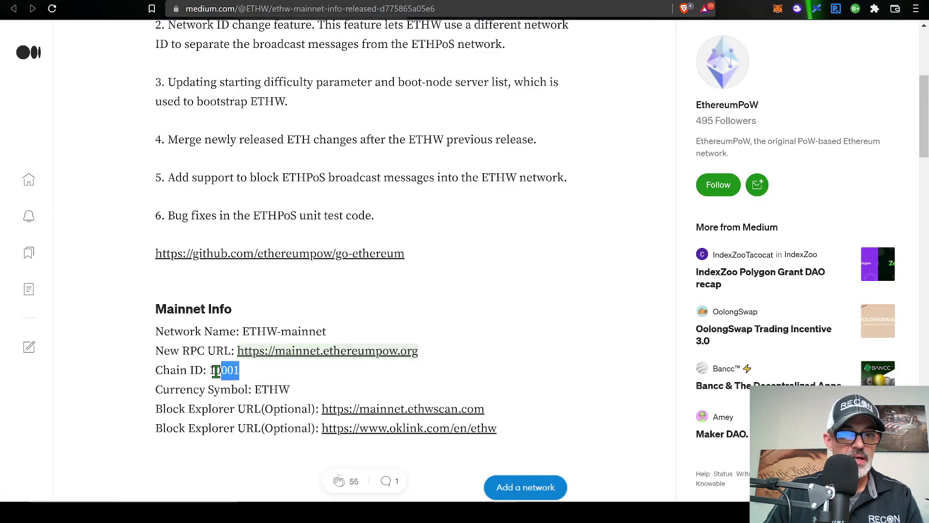
right_click(411, 352)
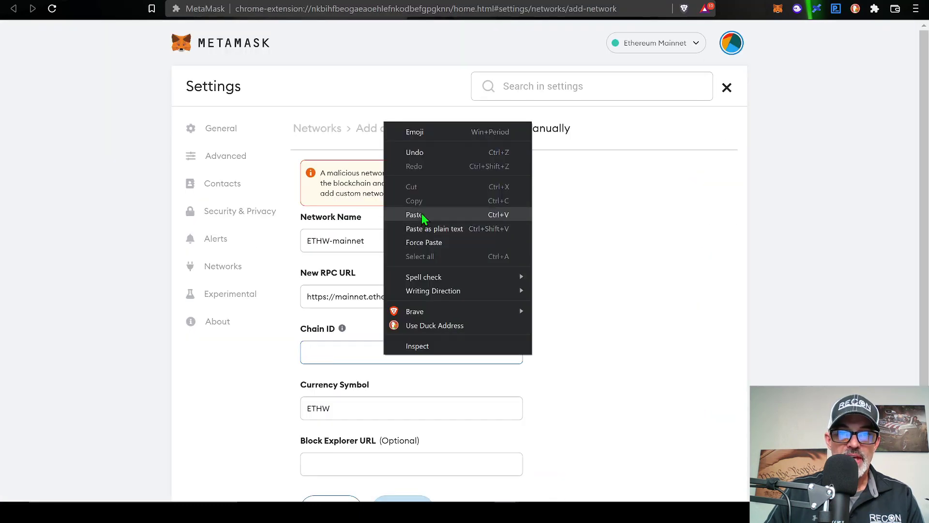
left_click(414, 214)
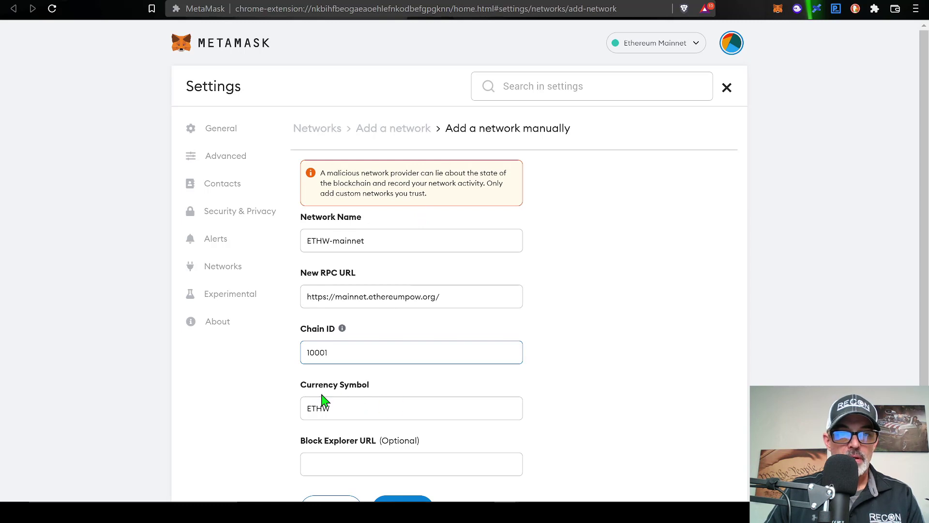
left_click(411, 407)
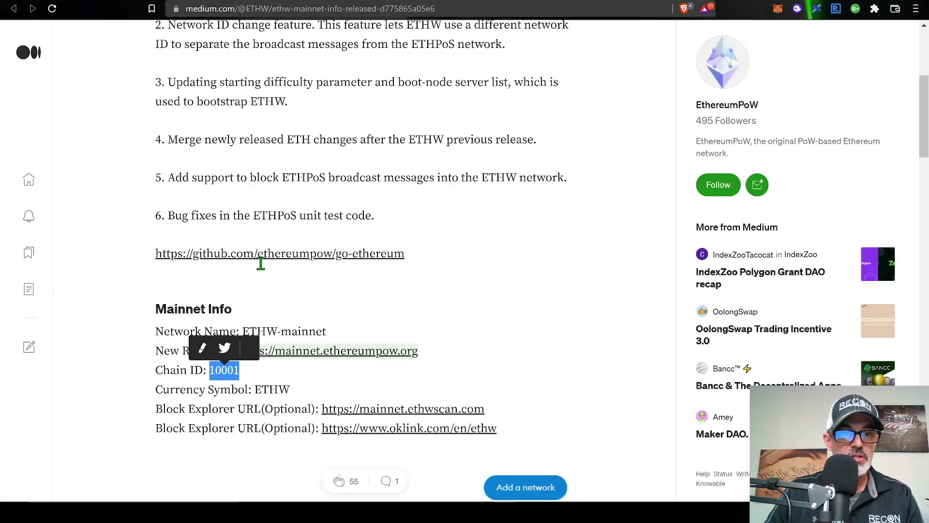
mouse_move(256, 391)
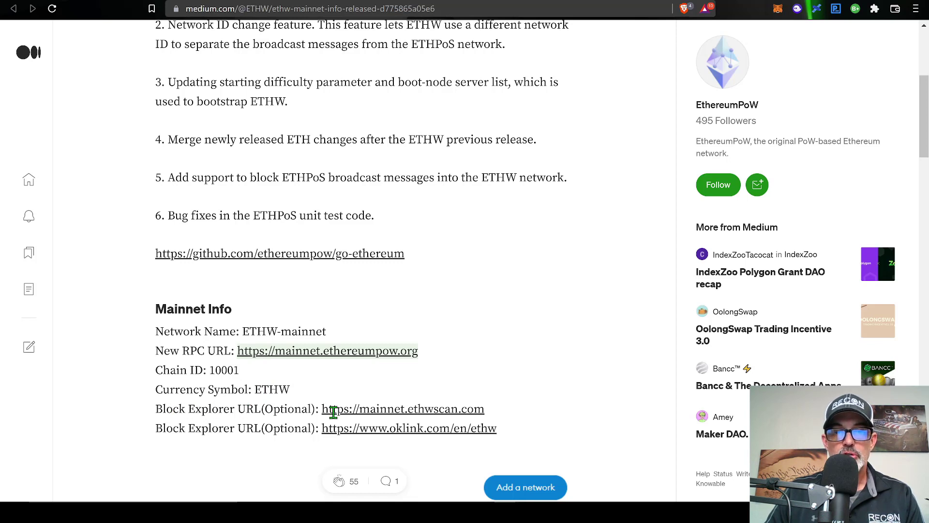
right_click(403, 409)
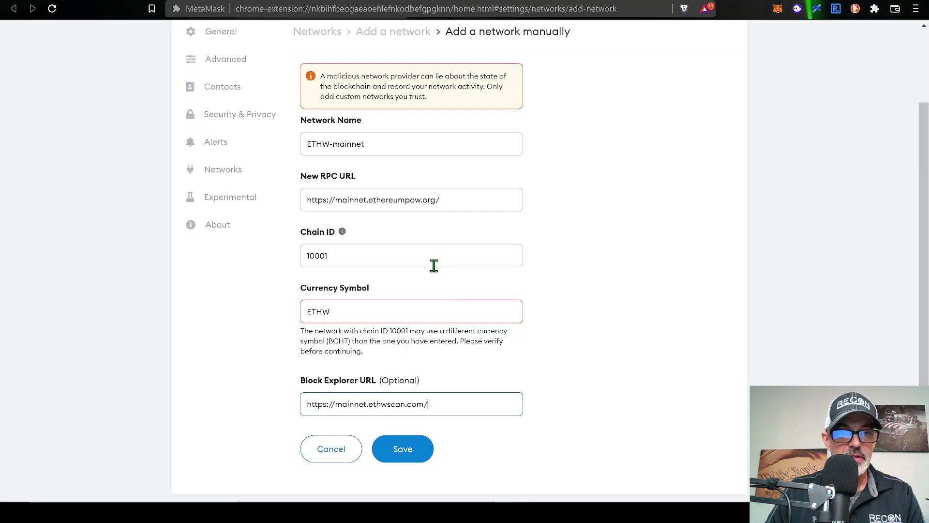
mouse_move(421, 440)
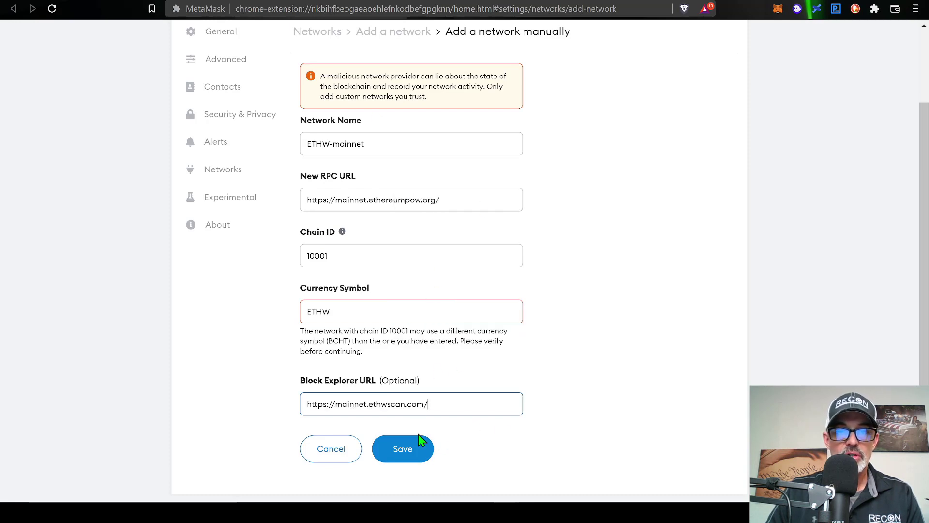
- Save the ETHW-mainnet network, then switch Account 3 back to Ethereum Mainnet
left_click(402, 449)
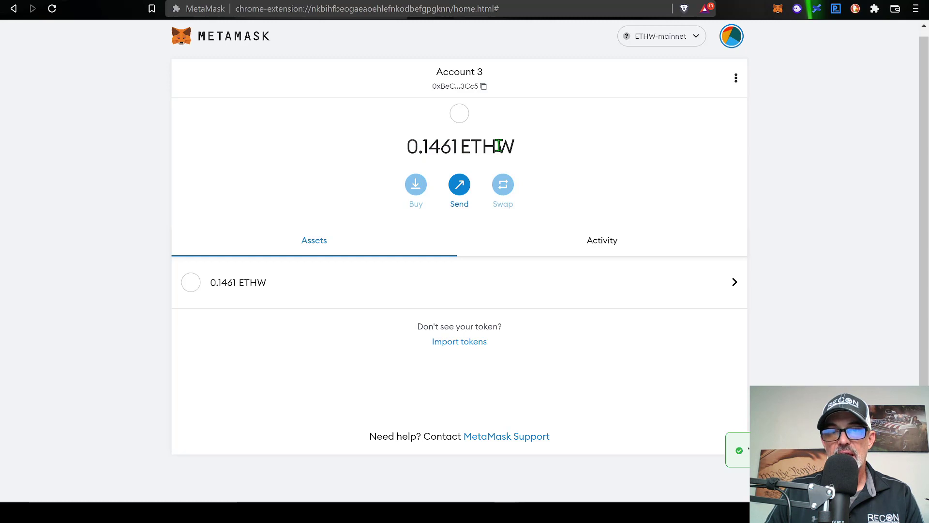
mouse_move(659, 129)
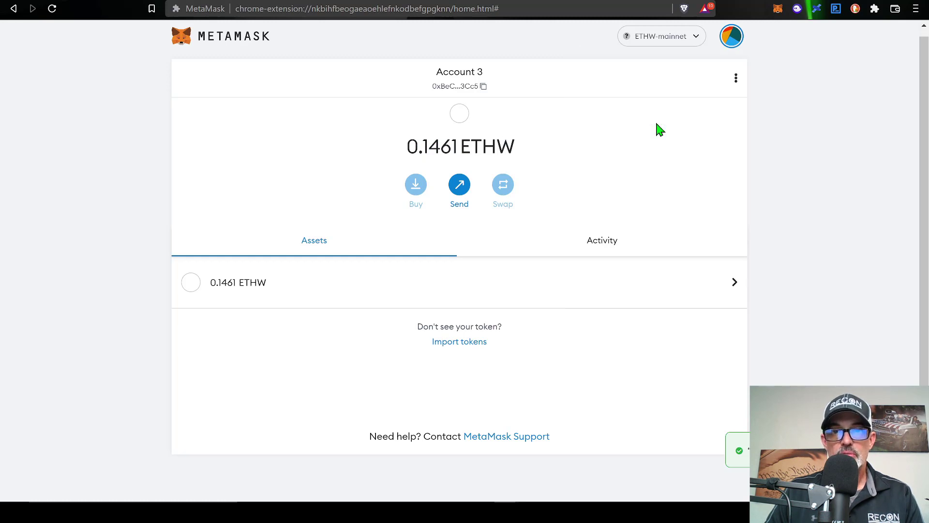
left_click(660, 35)
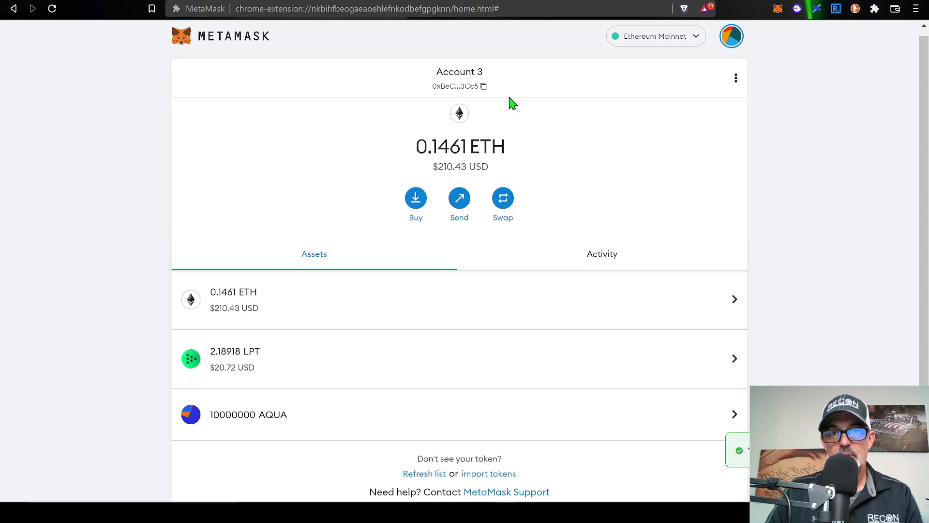
- Switch to Account 2 and select ETHW-mainnet, showing a 0.0493 ETHW balance
left_click(732, 35)
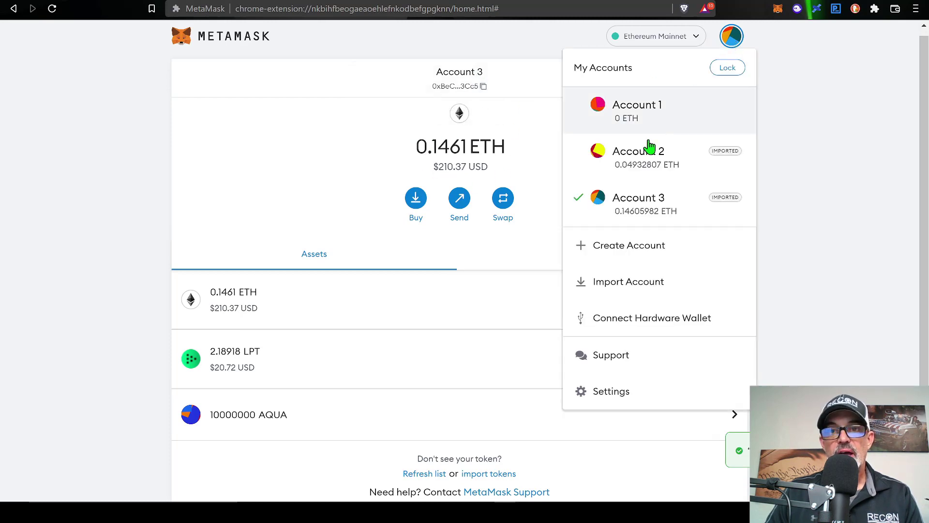
mouse_move(627, 180)
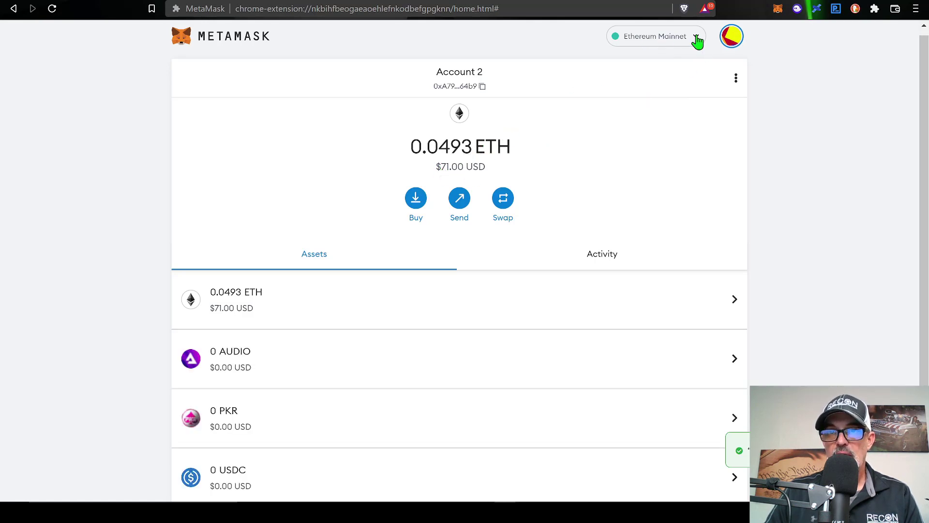
left_click(656, 37)
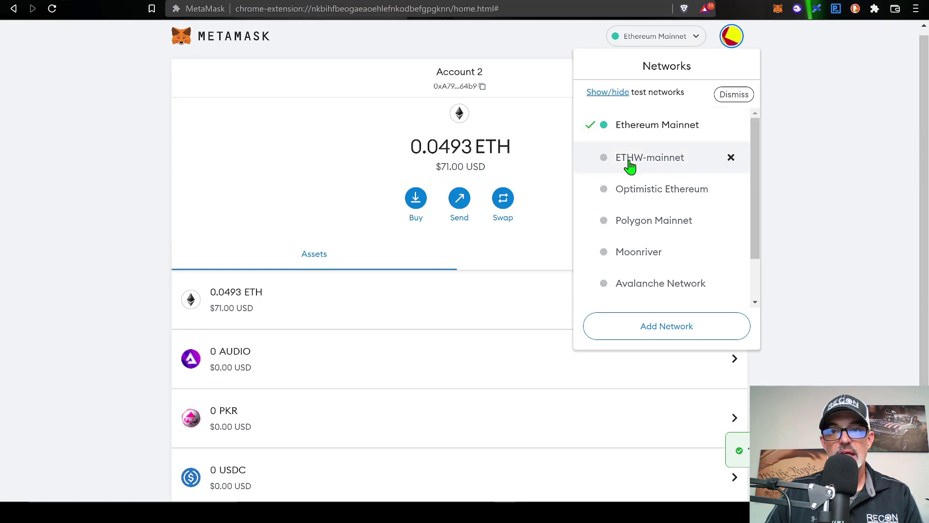
left_click(650, 157)
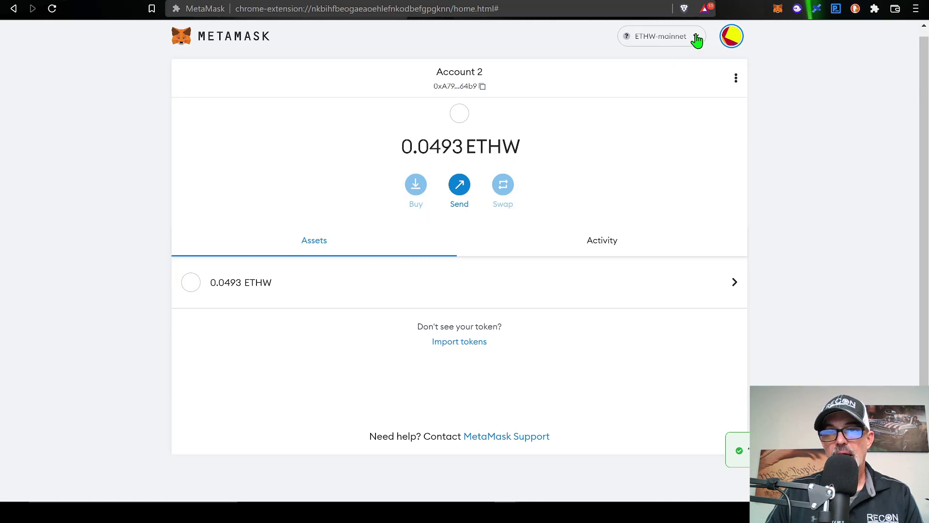
mouse_move(664, 136)
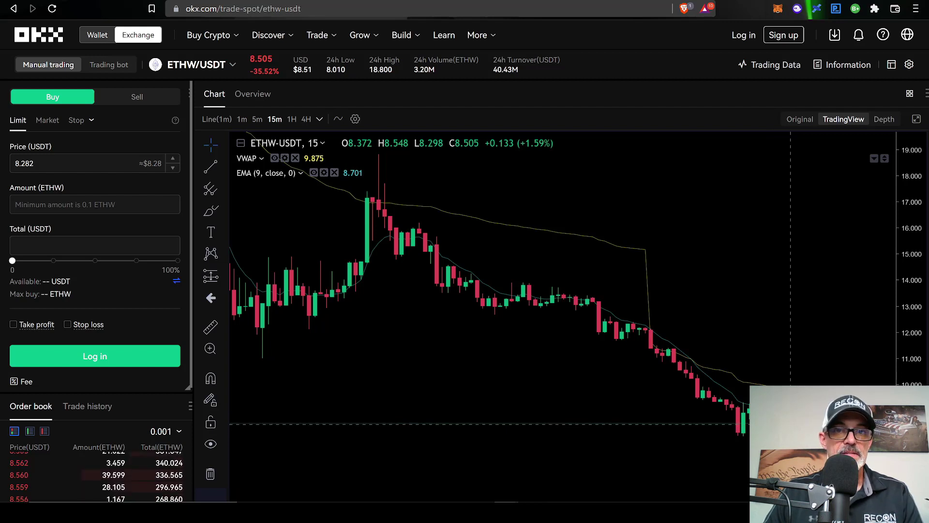
mouse_move(695, 311)
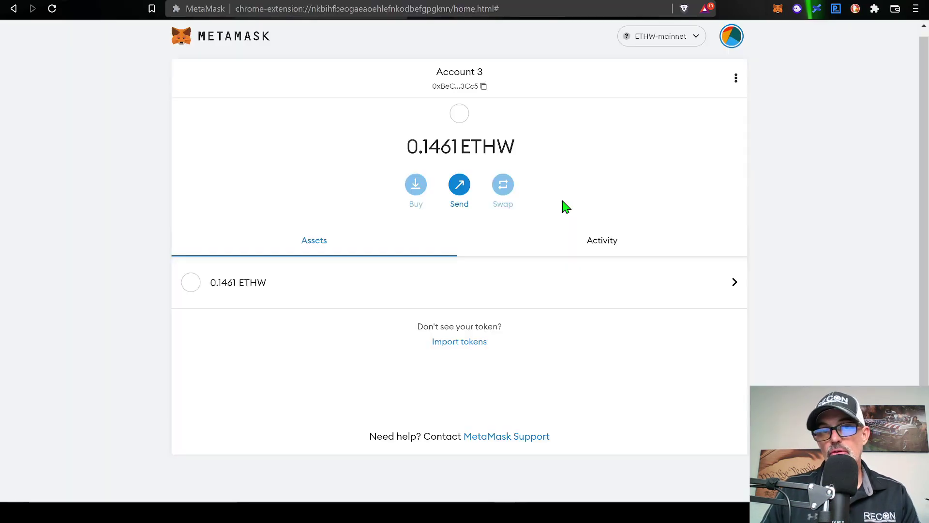
mouse_move(480, 168)
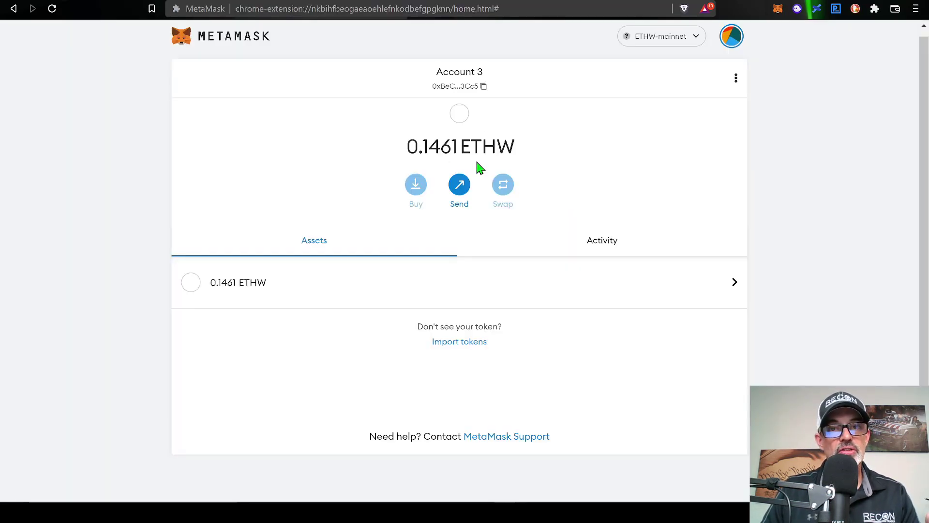
mouse_move(552, 189)
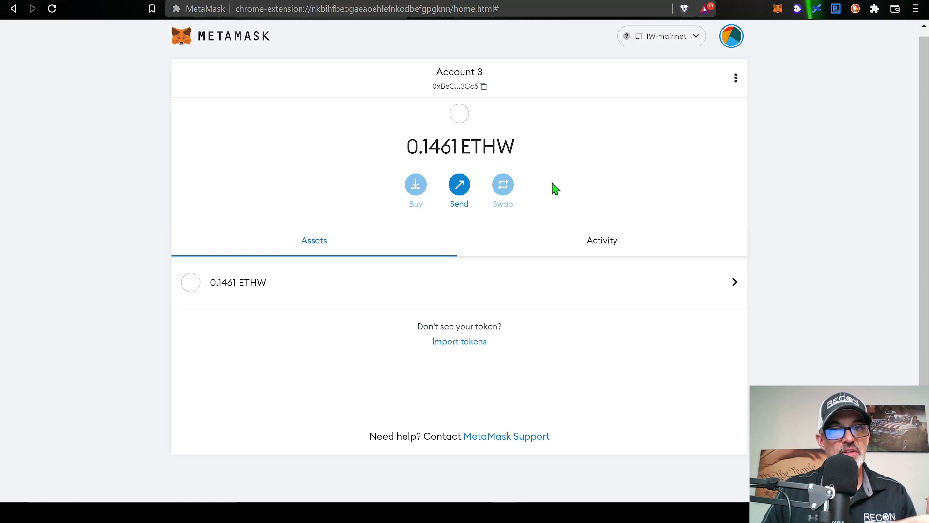
mouse_move(578, 211)
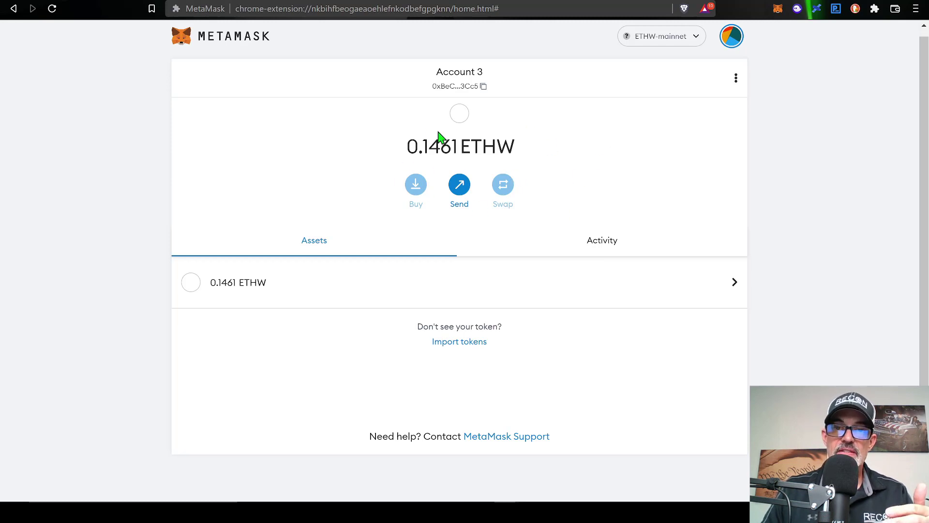
mouse_move(460, 157)
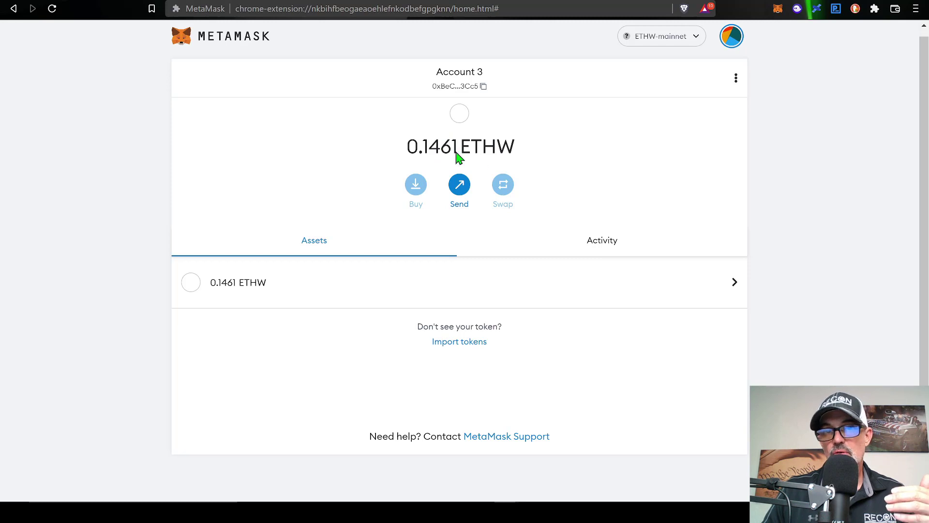
mouse_move(530, 168)
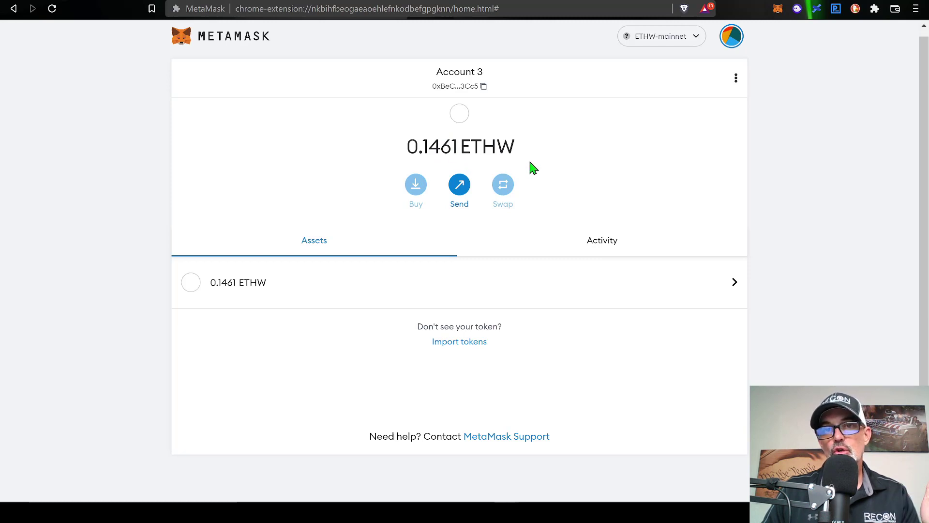
mouse_move(551, 170)
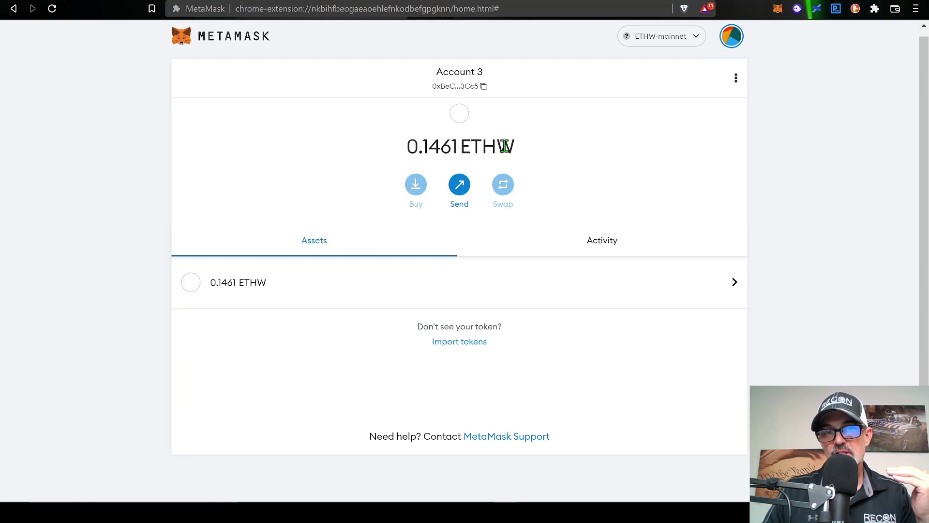
mouse_move(562, 168)
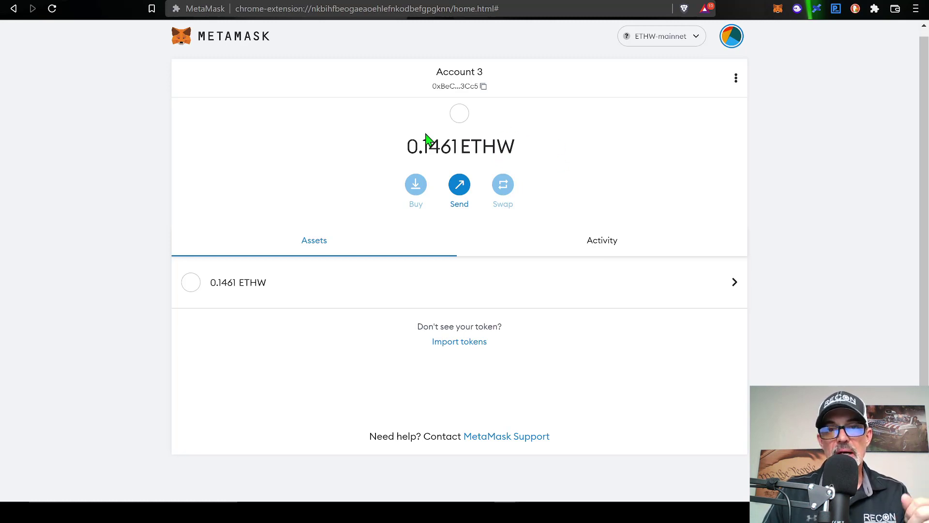
mouse_move(605, 167)
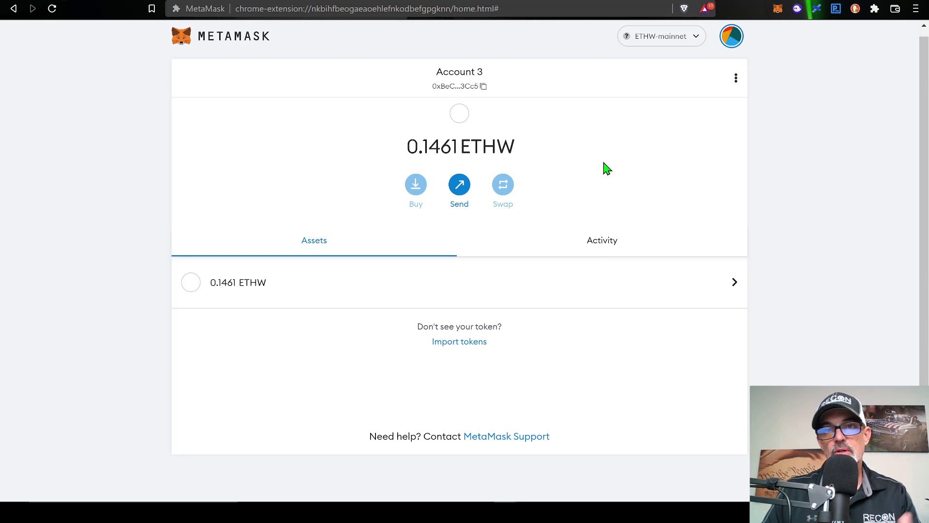